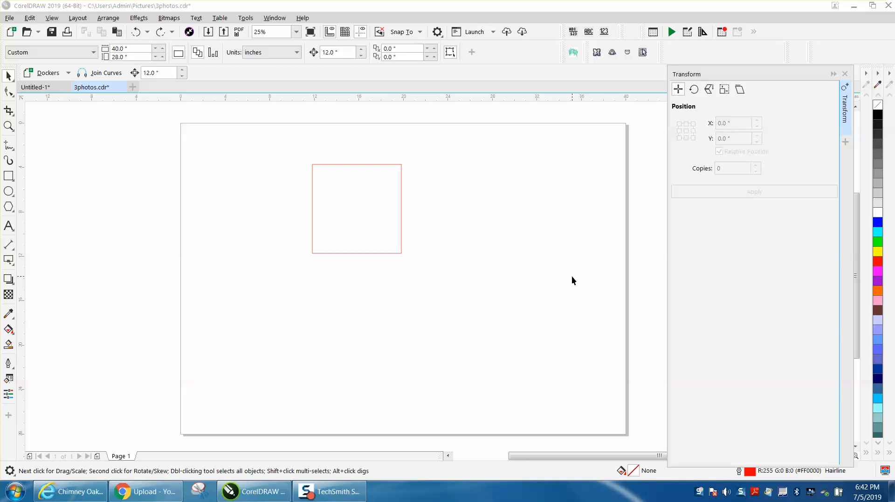
Select the red square and show the Transform docker's Position settings to move it right.
left_click(356, 208)
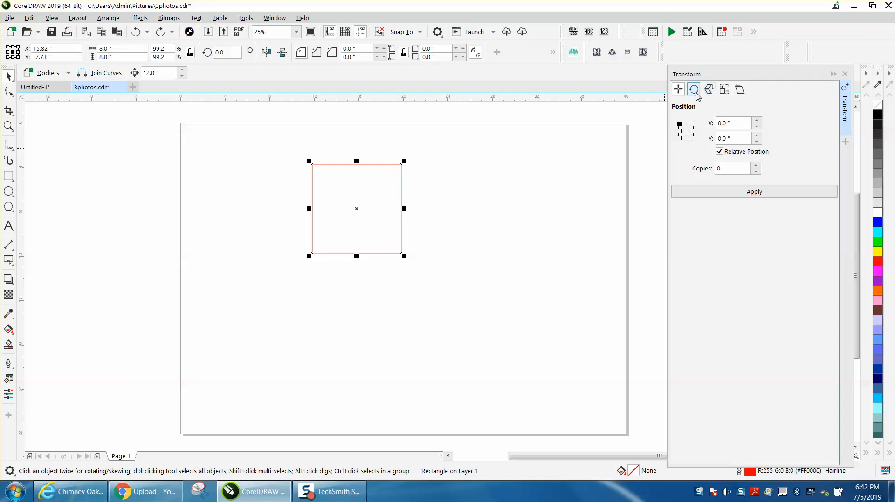
left_click(678, 89)
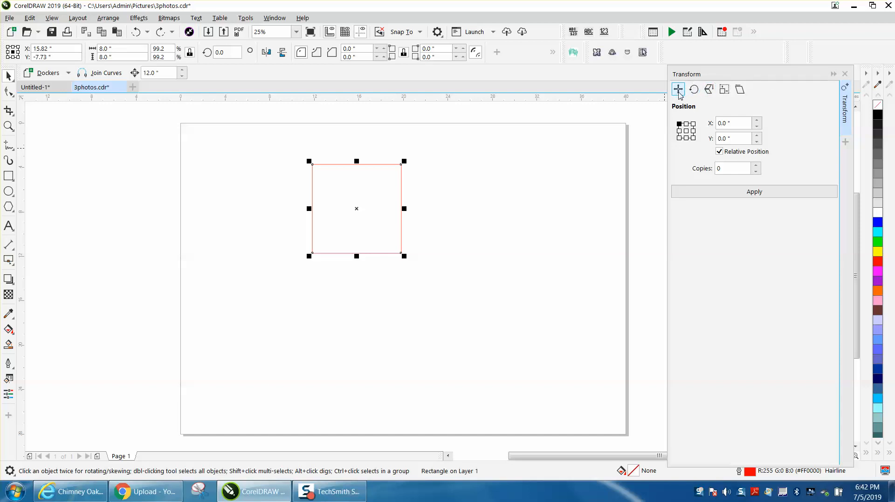
left_click(733, 122)
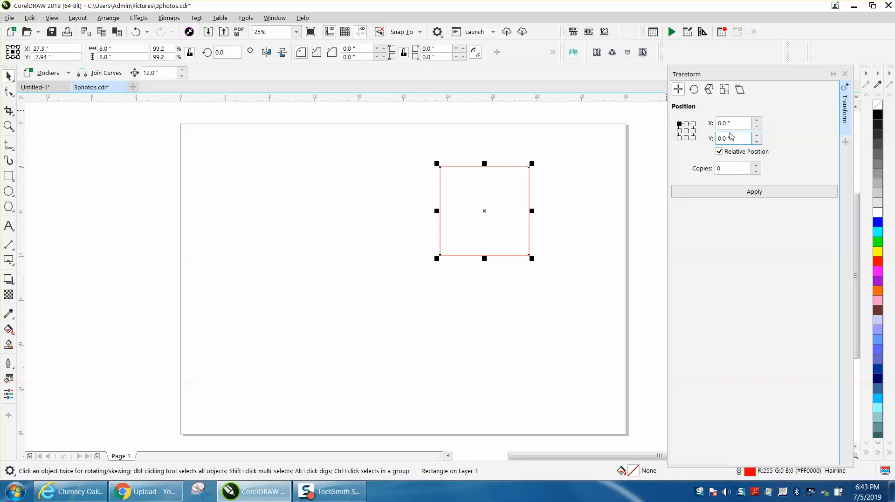
Turn off Relative Position and apply X=0, Y=0 from the top-left anchor.
left_click(719, 152)
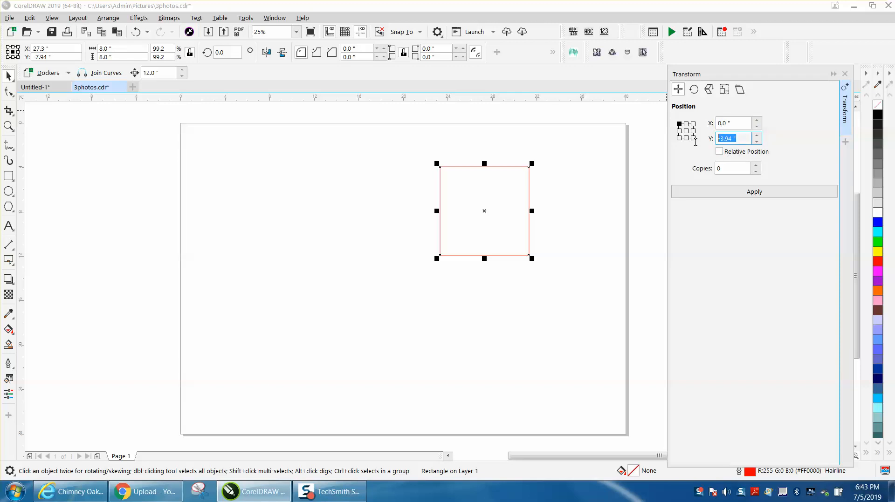
left_click(753, 191)
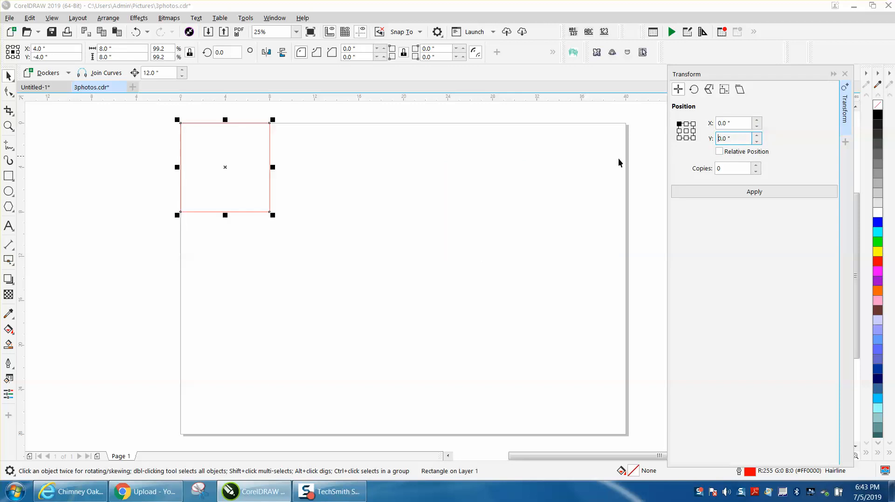
mouse_move(335, 173)
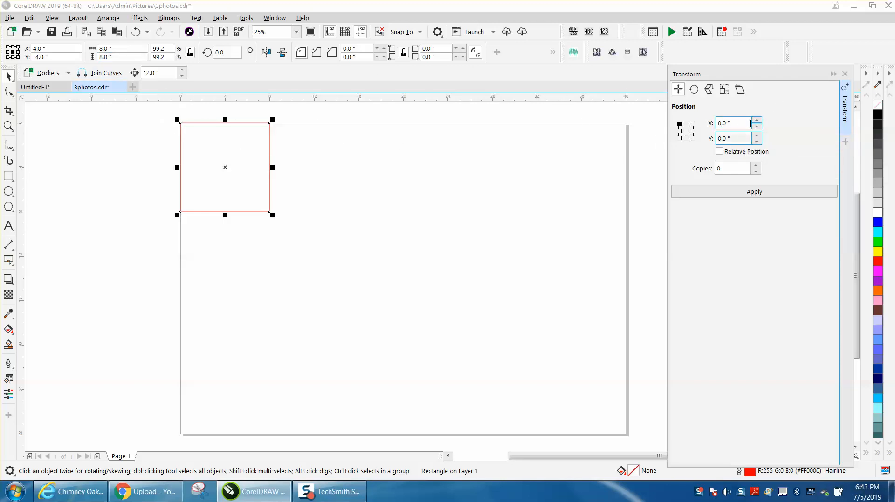
Apply an X offset of 8 with 2 copies, making a row of three squares.
type("8")
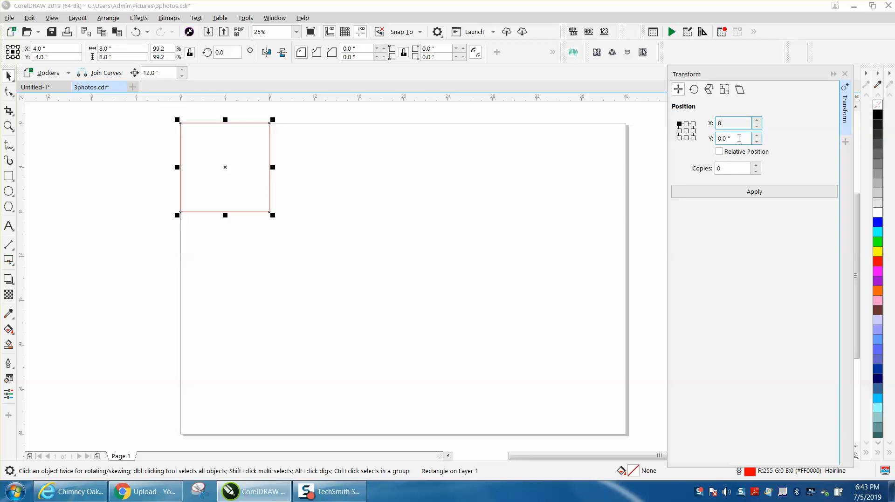
left_click(756, 165)
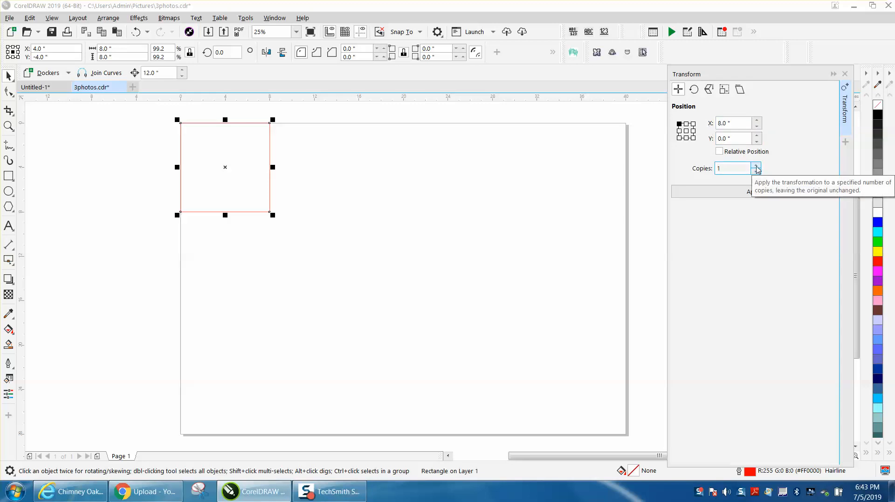
left_click(757, 166)
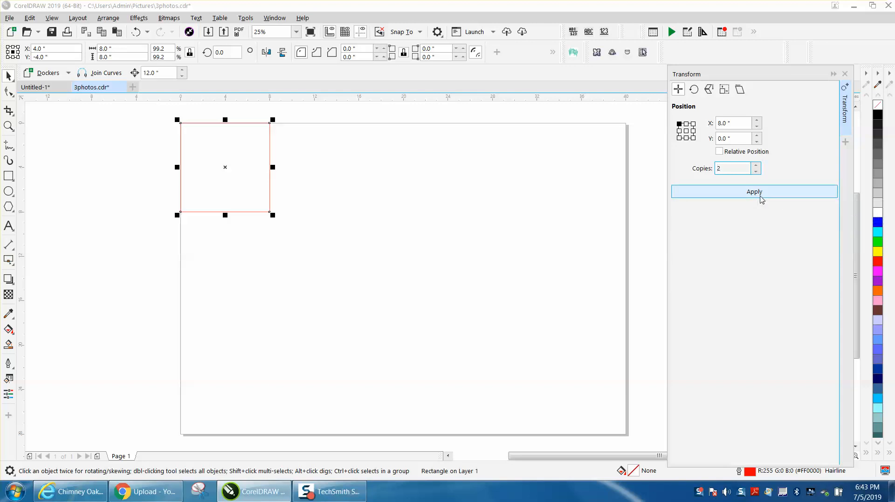
left_click(754, 191)
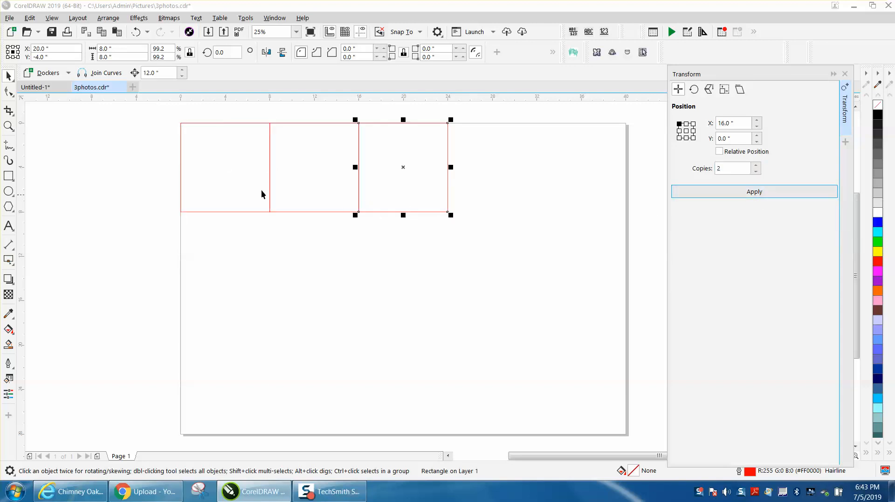
mouse_move(30, 124)
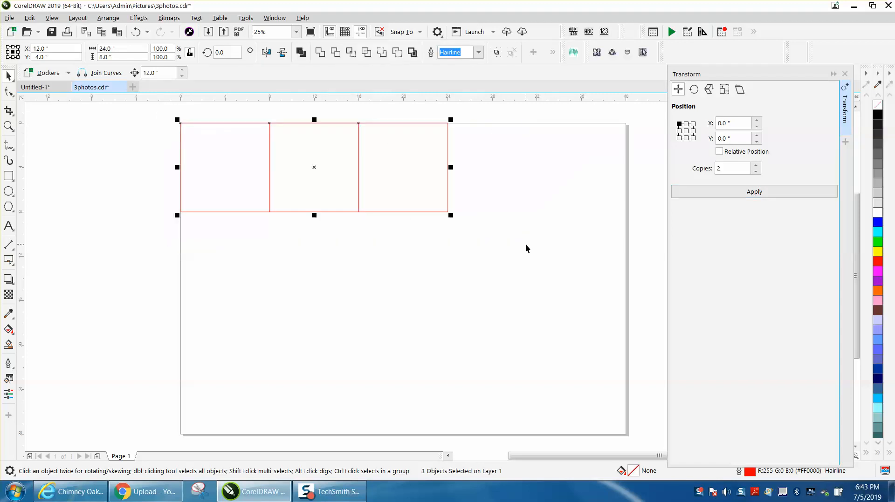
Apply X=0, Y=-8 with 2 copies to the selected row.
left_click(733, 138)
type("-8")
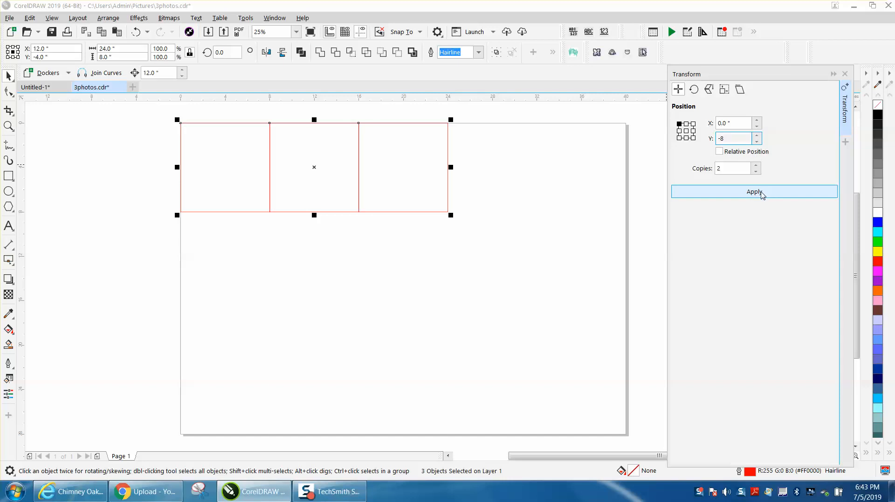
left_click(753, 192)
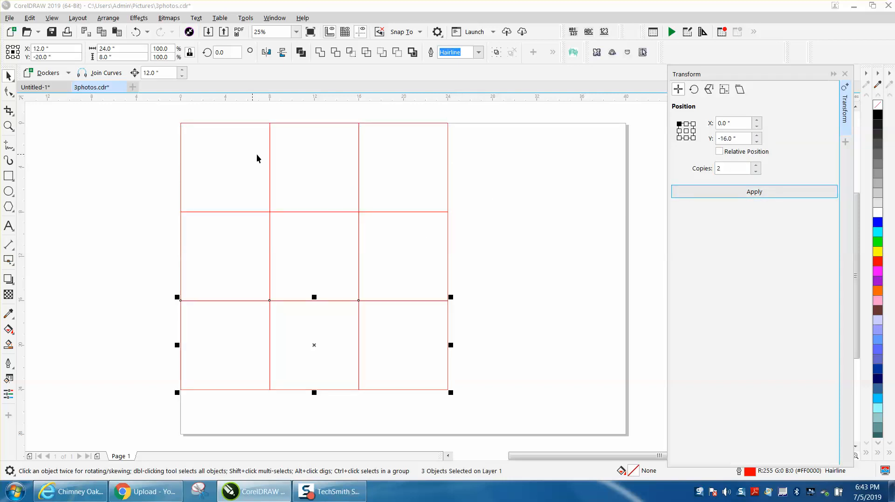
mouse_move(519, 189)
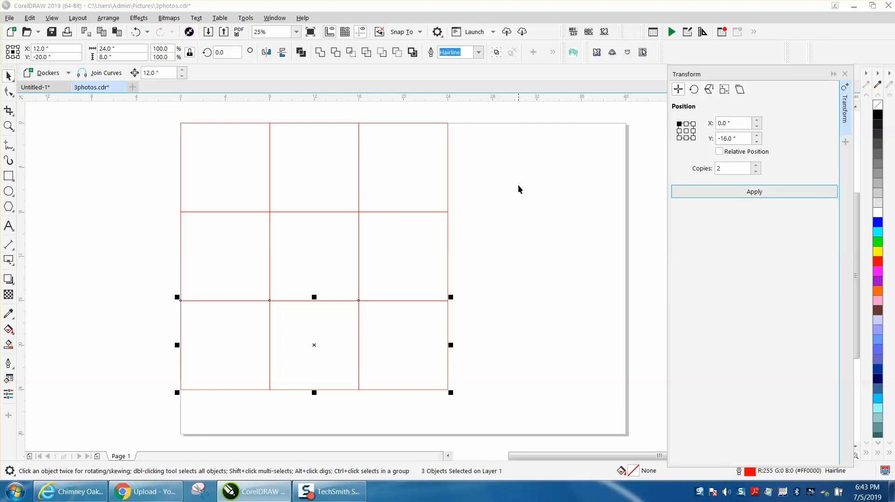
mouse_move(559, 166)
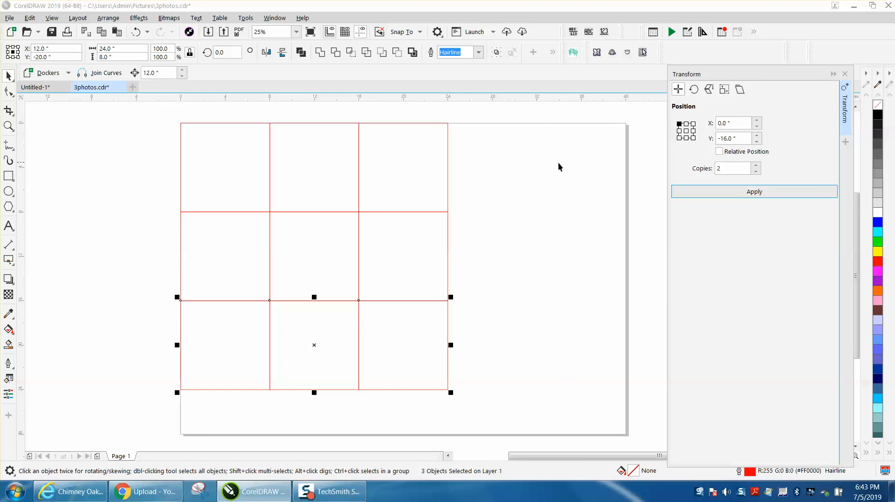